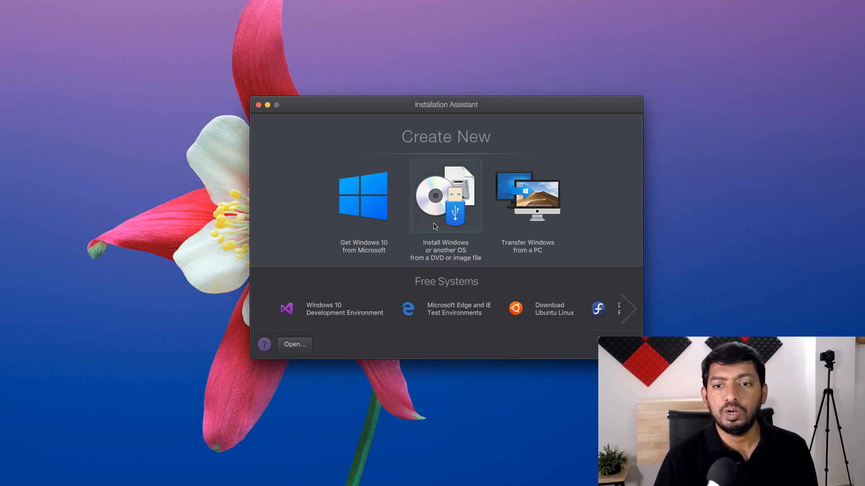
{"action": "mouse_move", "coordinate": [445, 204]}
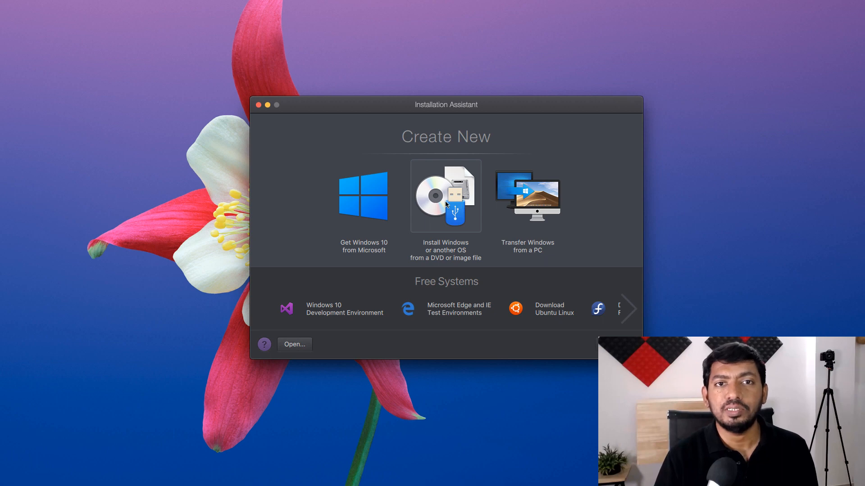
{"action": "mouse_move", "coordinate": [449, 108]}
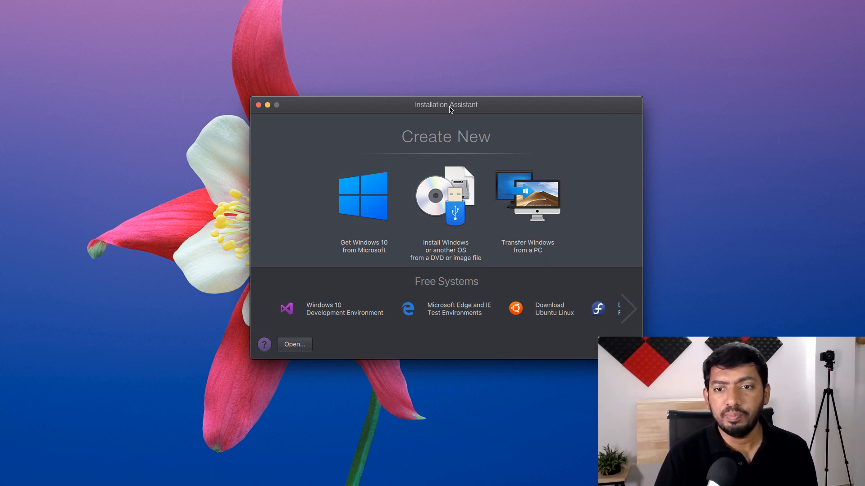
Browse the free systems list to Debian, Mint, Android and macOS, then choose install-from-image
{"action": "left_click", "coordinate": [445, 196]}
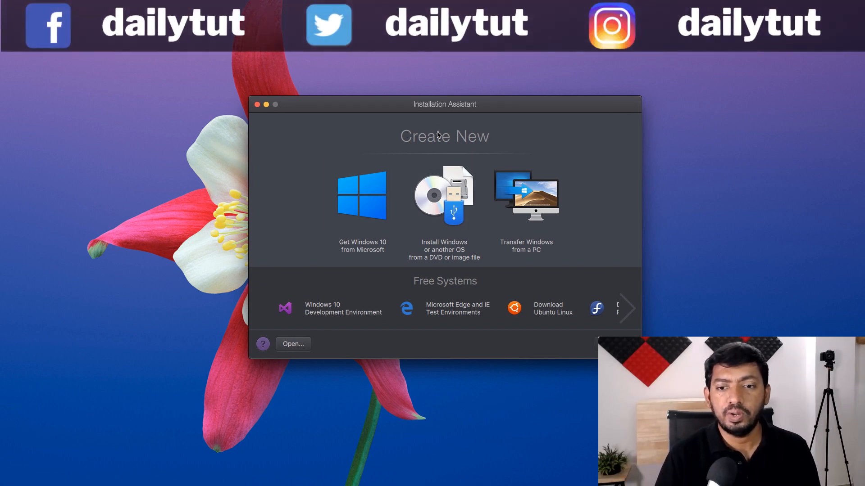
{"action": "left_click", "coordinate": [444, 196]}
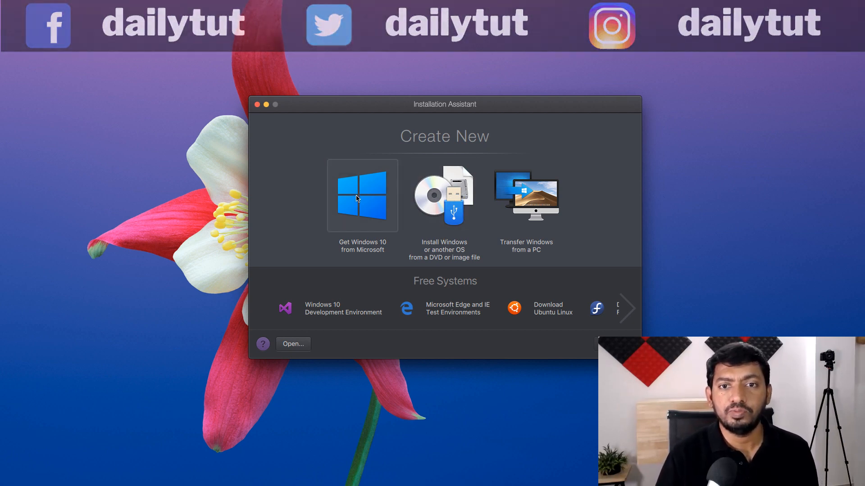
{"action": "mouse_move", "coordinate": [486, 286]}
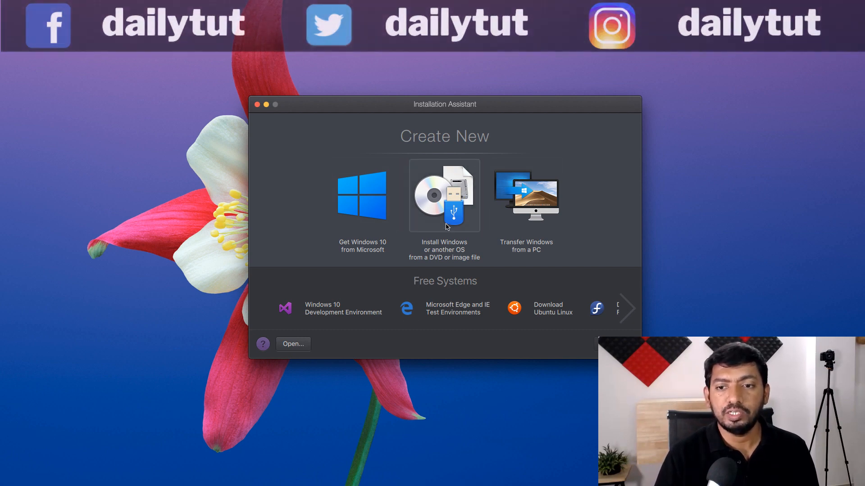
{"action": "mouse_move", "coordinate": [447, 205]}
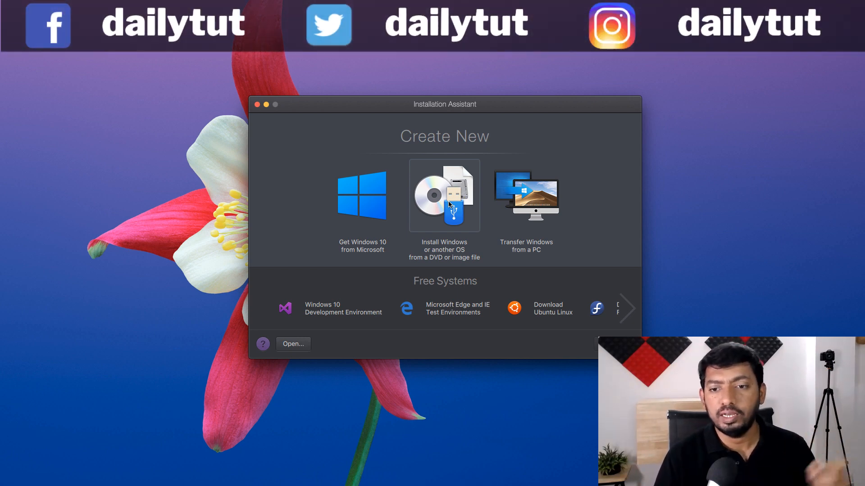
{"action": "mouse_move", "coordinate": [525, 196]}
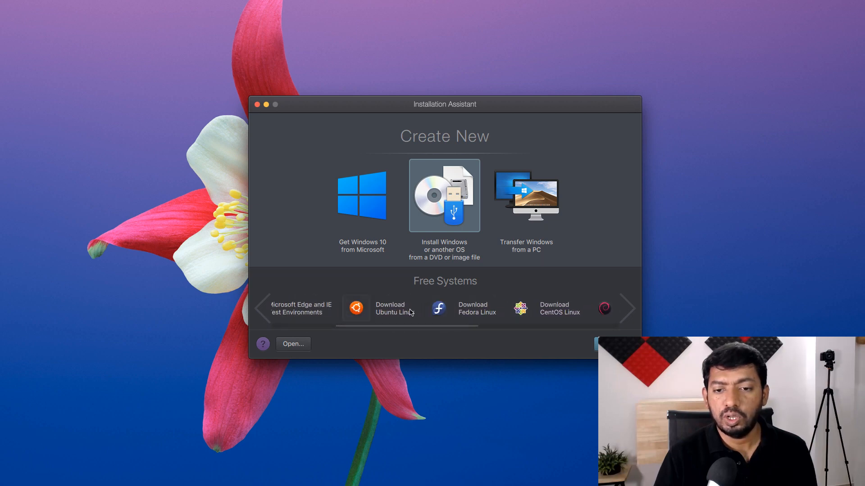
{"action": "mouse_move", "coordinate": [475, 313]}
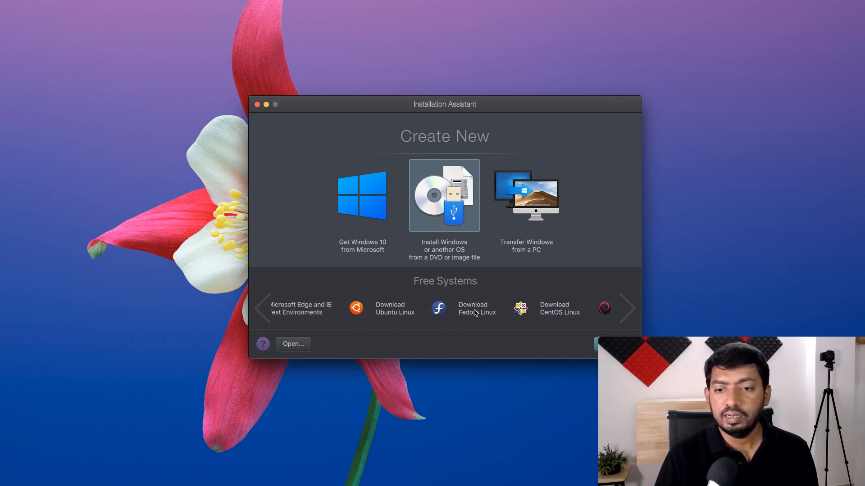
{"action": "left_click", "coordinate": [626, 307]}
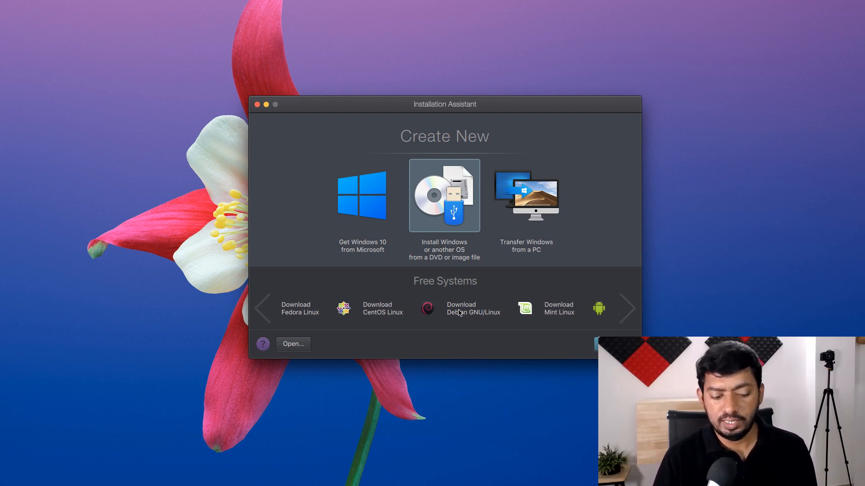
{"action": "left_click", "coordinate": [626, 308]}
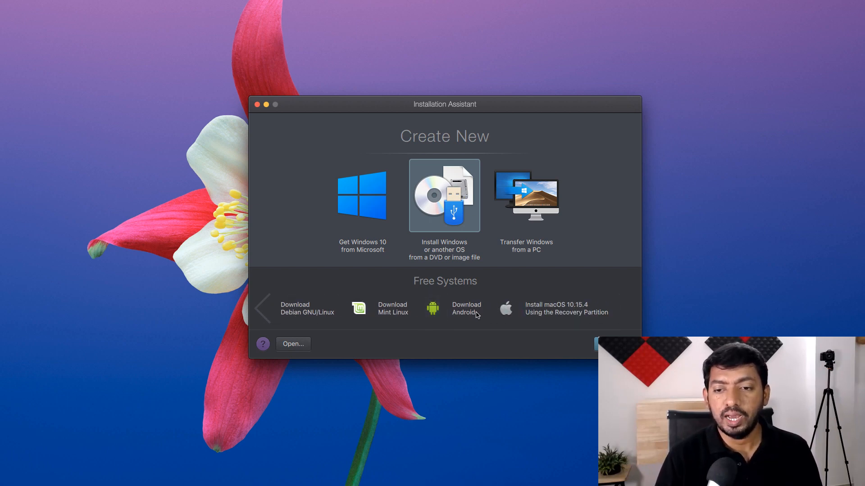
{"action": "left_click", "coordinate": [444, 196]}
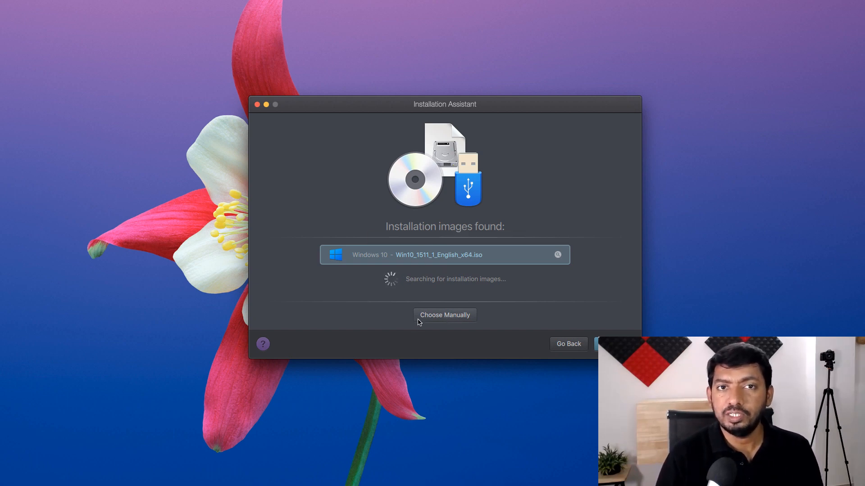
Continue with the detected Windows 10 ISO without entering a license key
{"action": "left_click", "coordinate": [607, 344]}
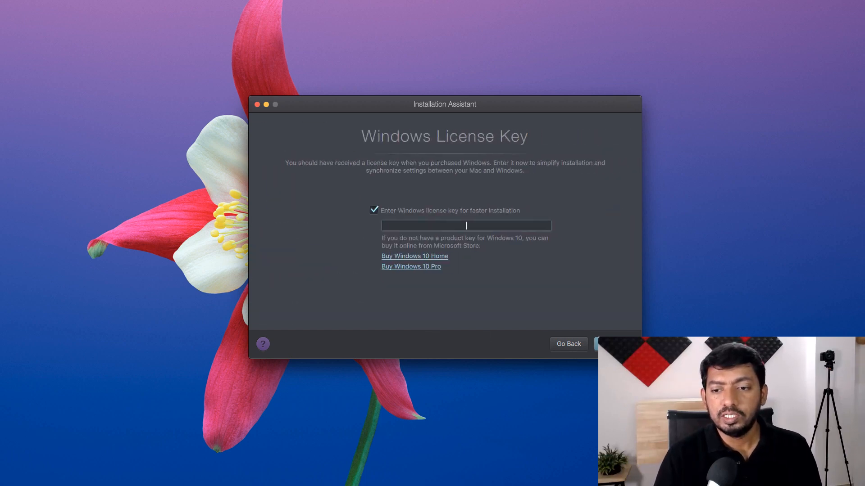
{"action": "left_click", "coordinate": [374, 210]}
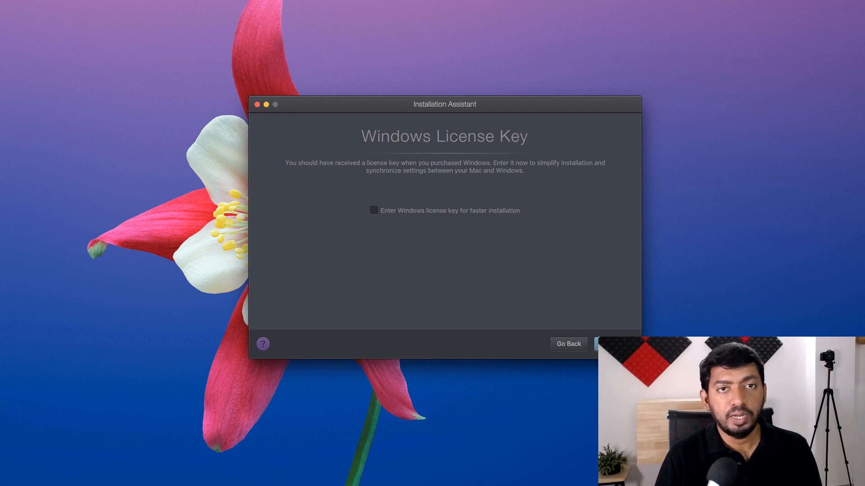
{"action": "left_click", "coordinate": [607, 344]}
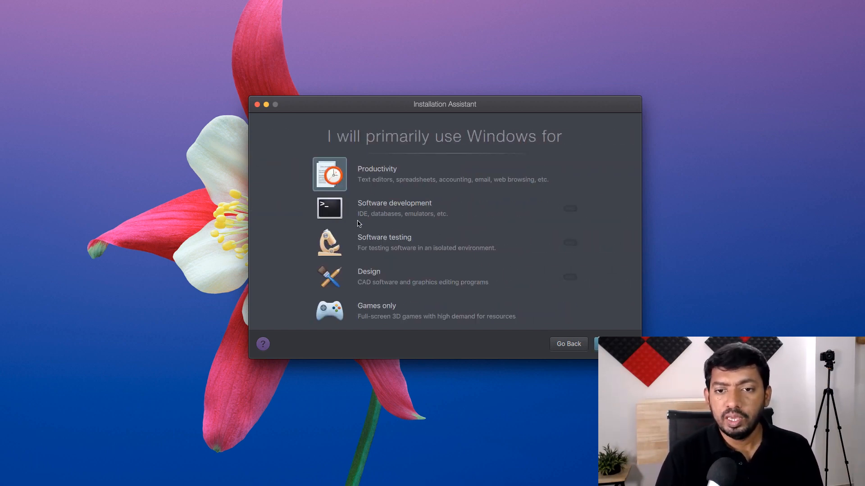
{"action": "mouse_move", "coordinate": [390, 275]}
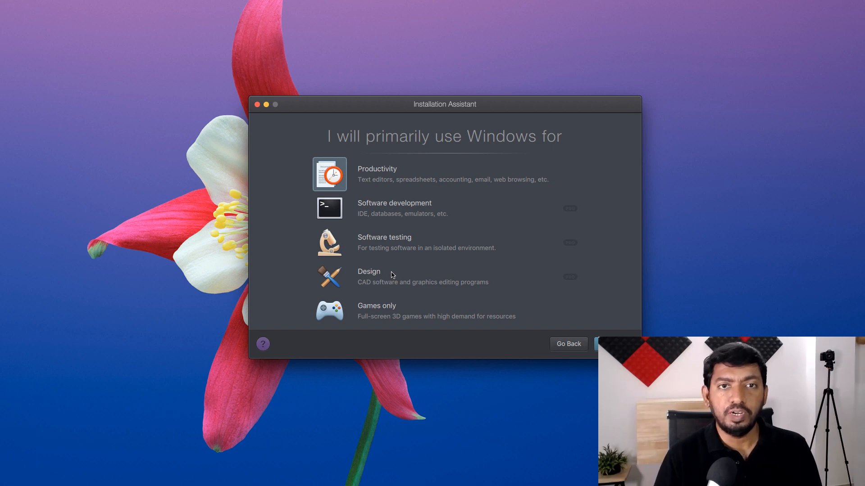
{"action": "mouse_move", "coordinate": [379, 217]}
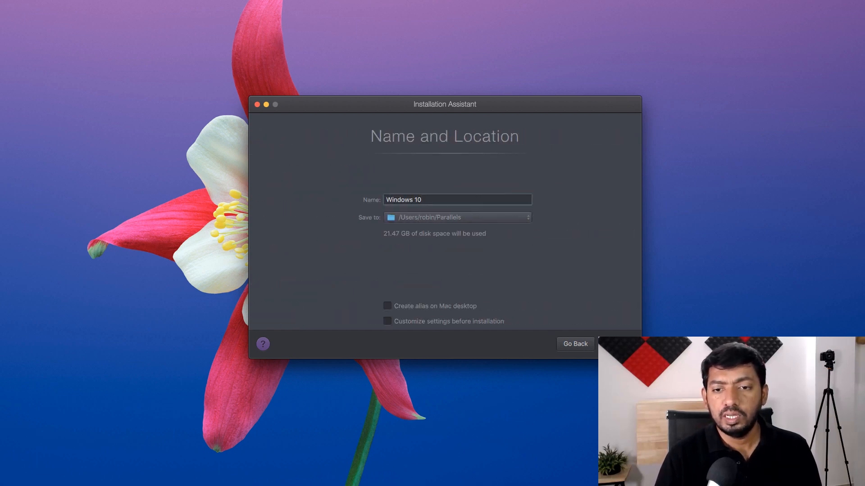
{"action": "mouse_move", "coordinate": [524, 293]}
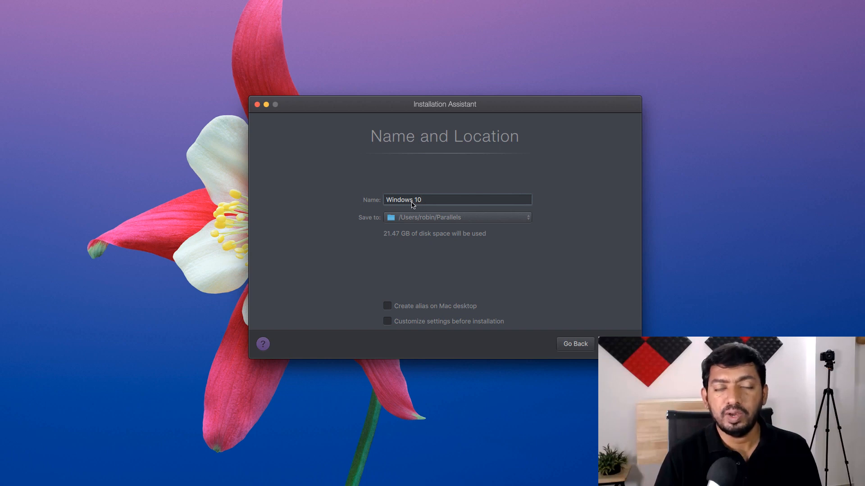
{"action": "mouse_move", "coordinate": [435, 223]}
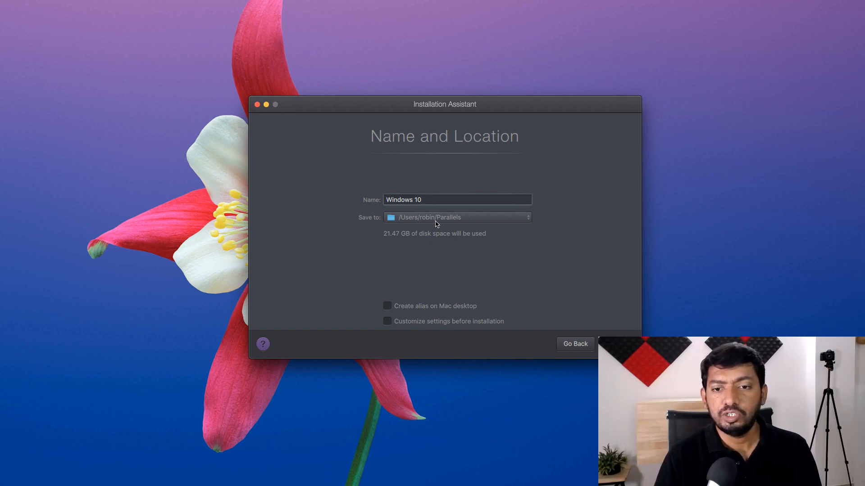
{"action": "mouse_move", "coordinate": [467, 221]}
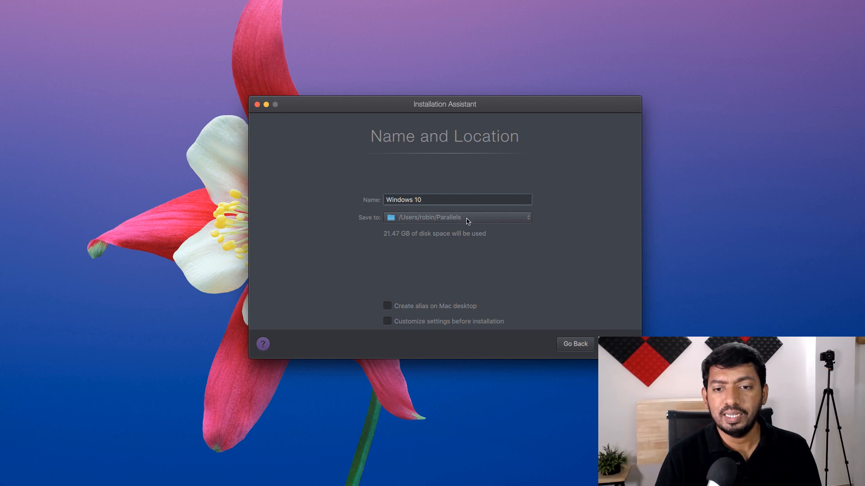
{"action": "mouse_move", "coordinate": [498, 296]}
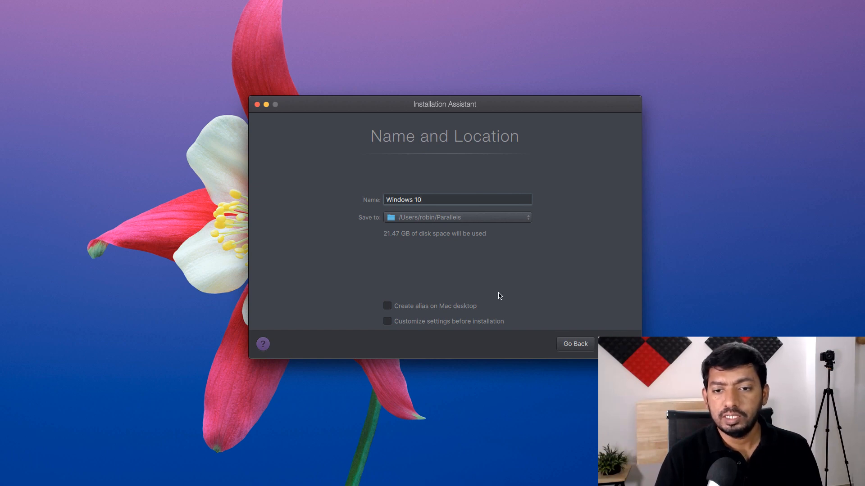
{"action": "mouse_move", "coordinate": [374, 231]}
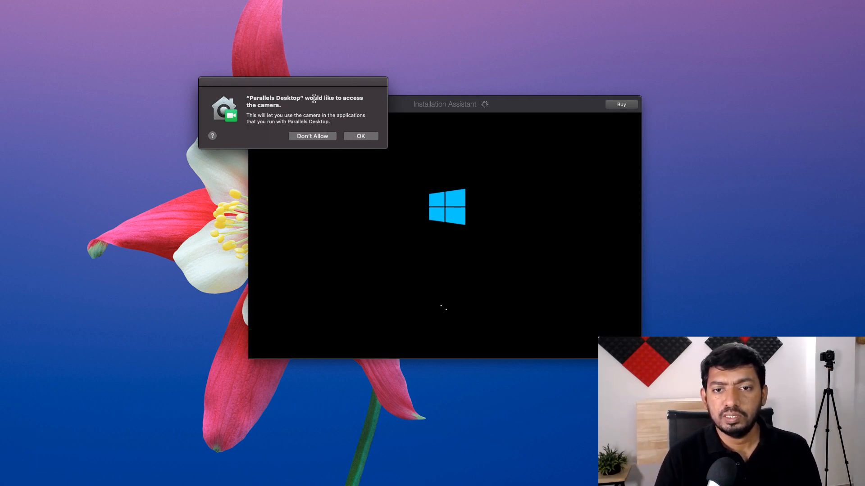
Confirm the camera and microphone access prompts for the Windows 10 VM
{"action": "left_click", "coordinate": [360, 136]}
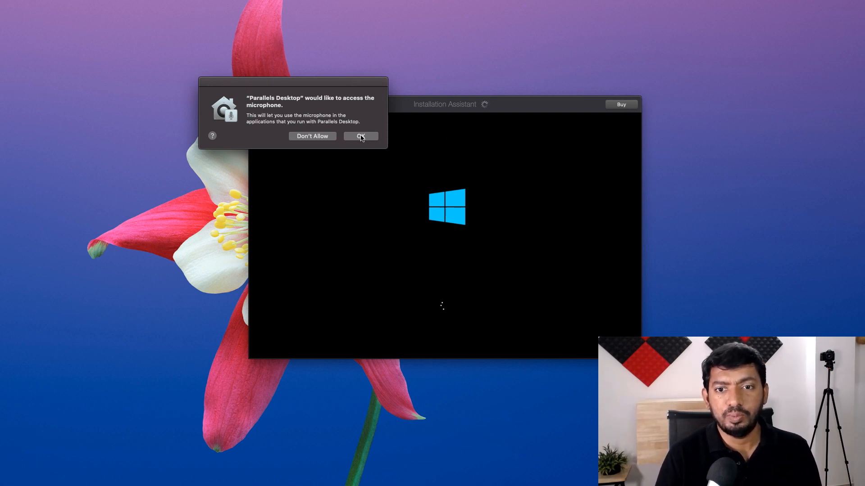
{"action": "left_click", "coordinate": [360, 136]}
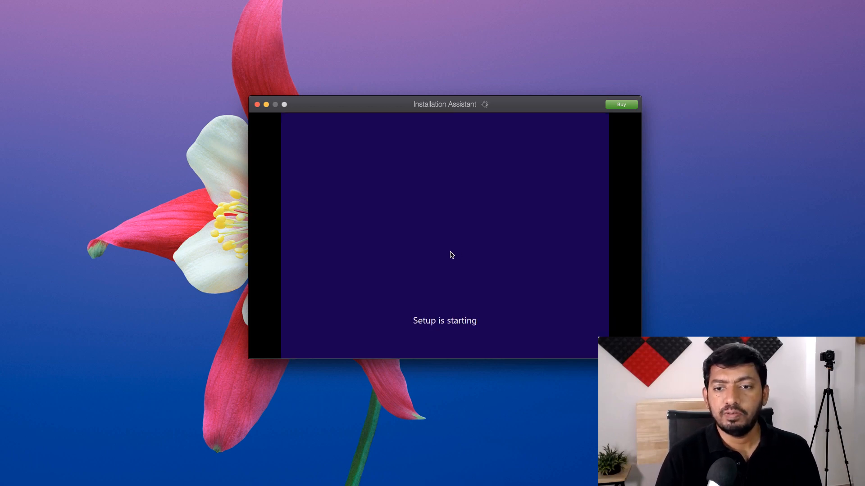
{"action": "mouse_move", "coordinate": [464, 268]}
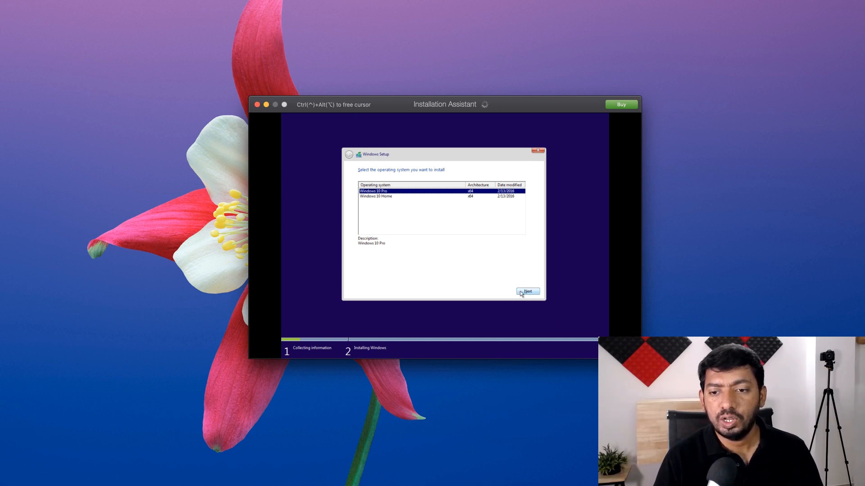
Choose Windows 10 Pro in Windows Setup and start the installation
{"action": "left_click", "coordinate": [528, 291]}
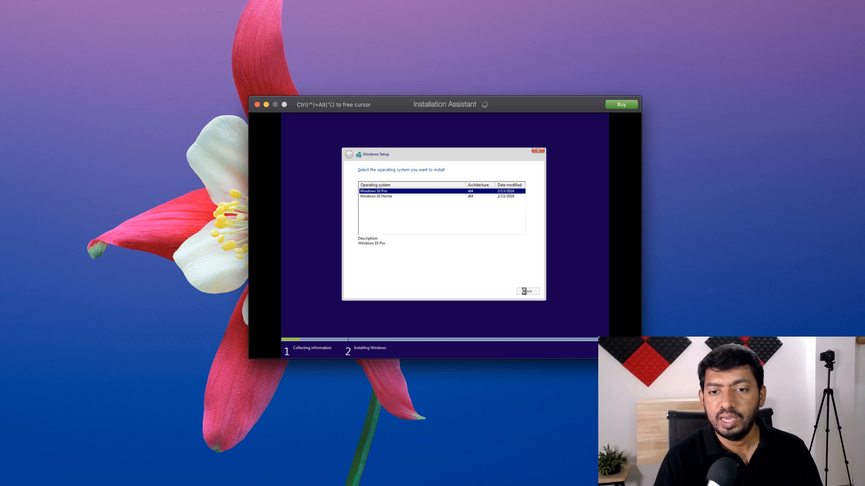
{"action": "left_click", "coordinate": [525, 291]}
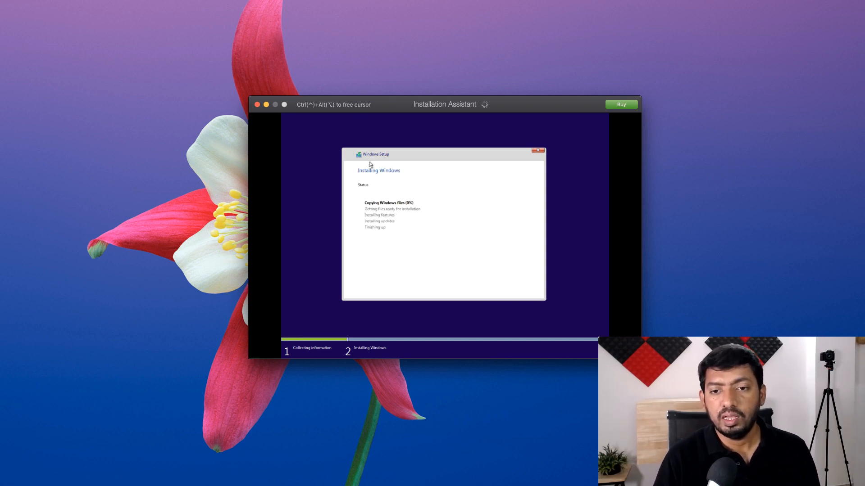
{"action": "mouse_move", "coordinate": [347, 189]}
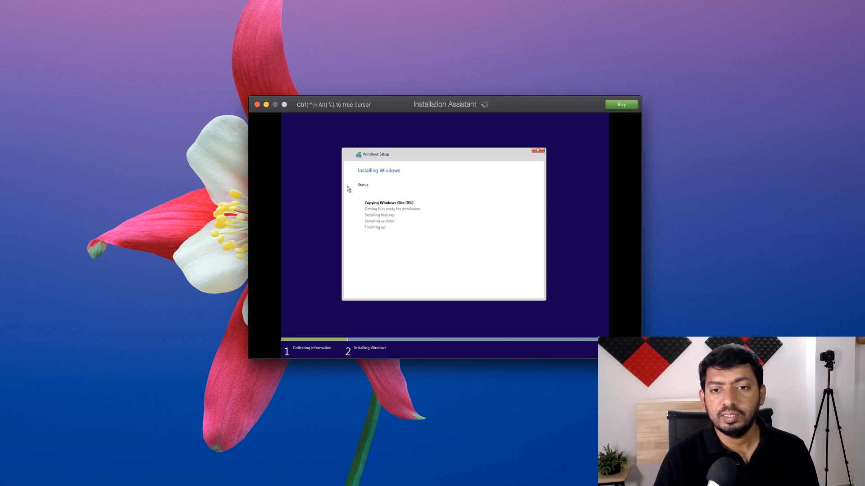
{"action": "mouse_move", "coordinate": [586, 300]}
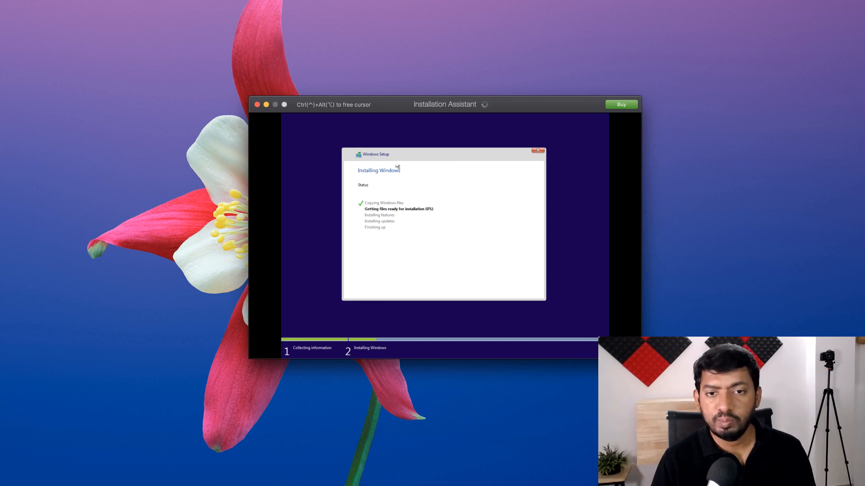
{"action": "mouse_move", "coordinate": [359, 120]}
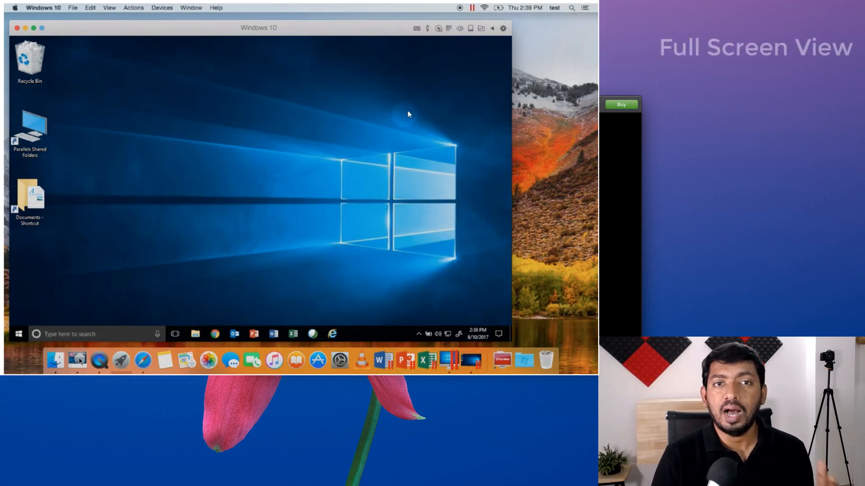
{"action": "left_click", "coordinate": [471, 7]}
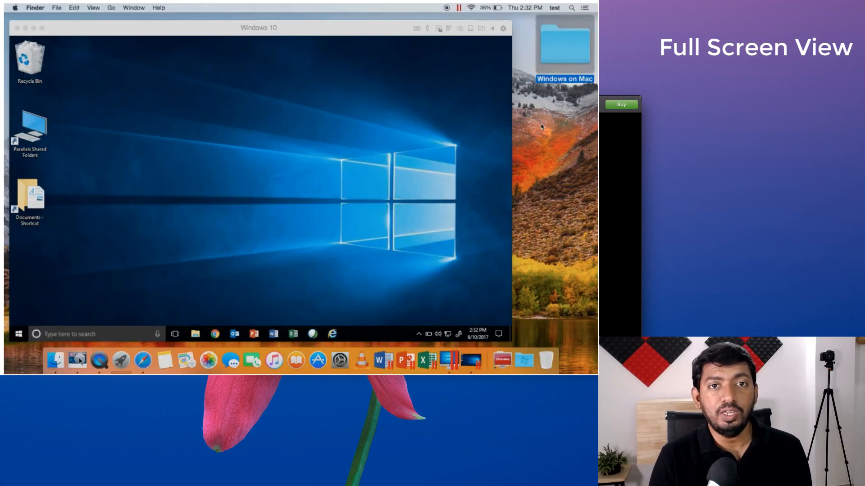
{"action": "right_click", "coordinate": [563, 45]}
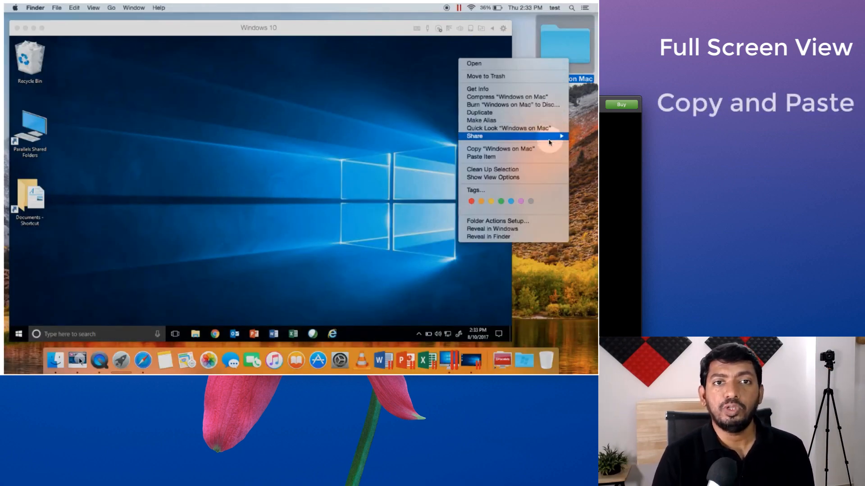
{"action": "left_click", "coordinate": [253, 240]}
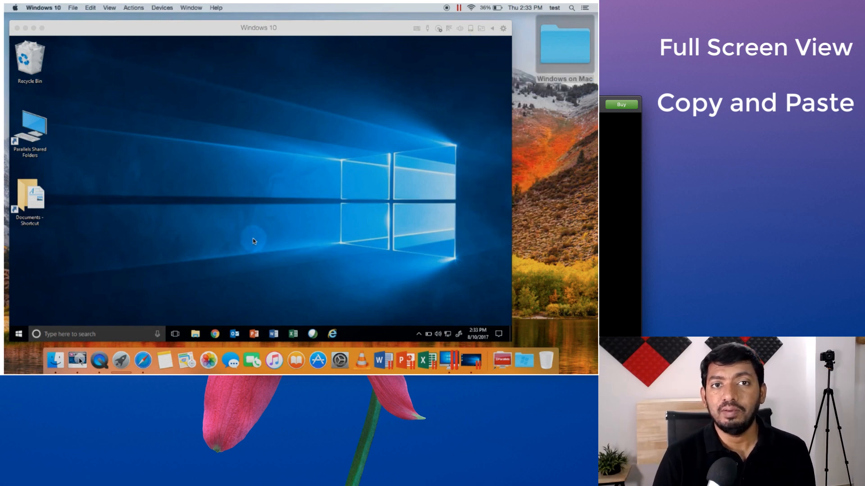
{"action": "right_click", "coordinate": [252, 241]}
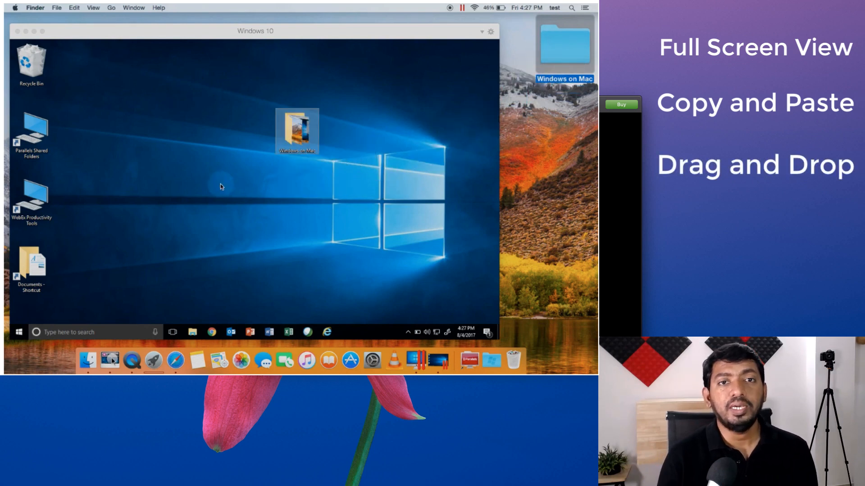
{"action": "left_click", "coordinate": [472, 8]}
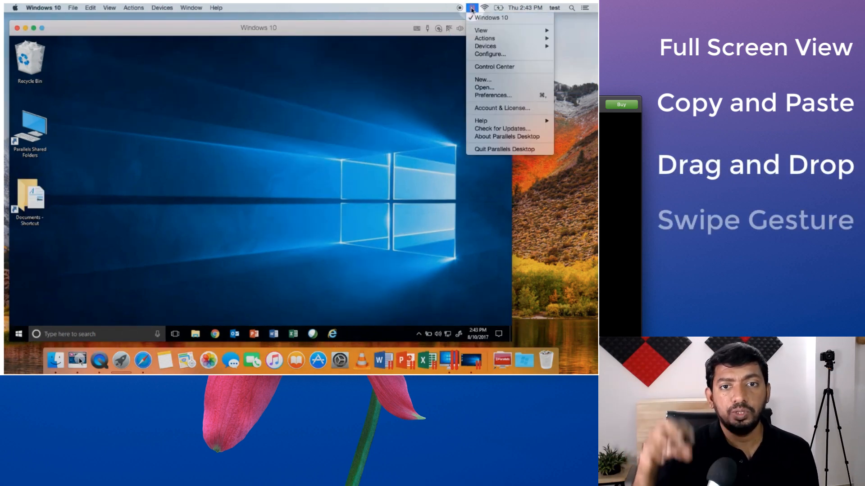
{"action": "mouse_move", "coordinate": [481, 30]}
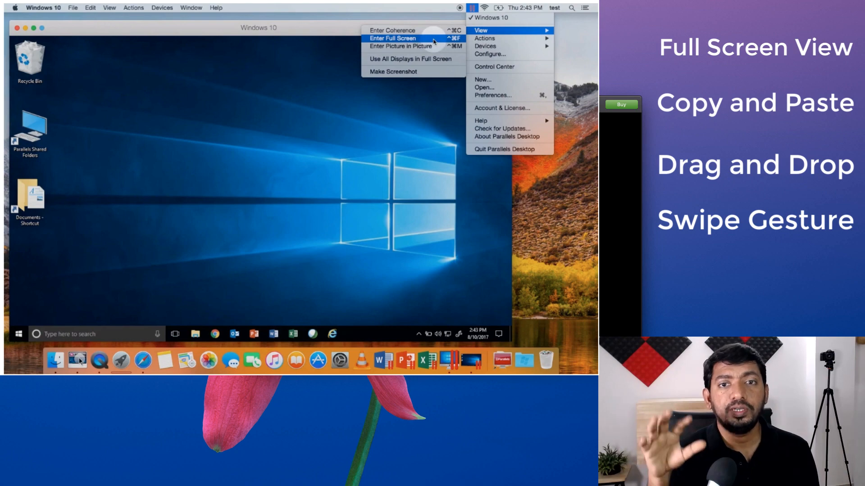
{"action": "left_click", "coordinate": [392, 37]}
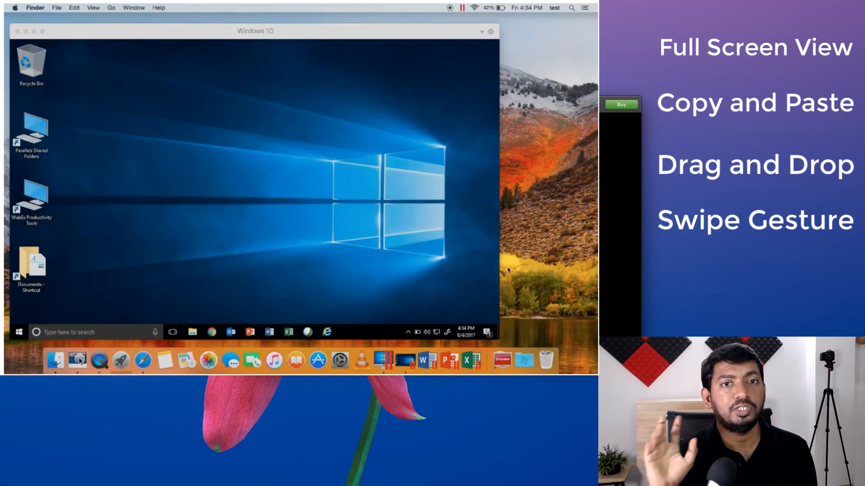
{"action": "left_click", "coordinate": [422, 360]}
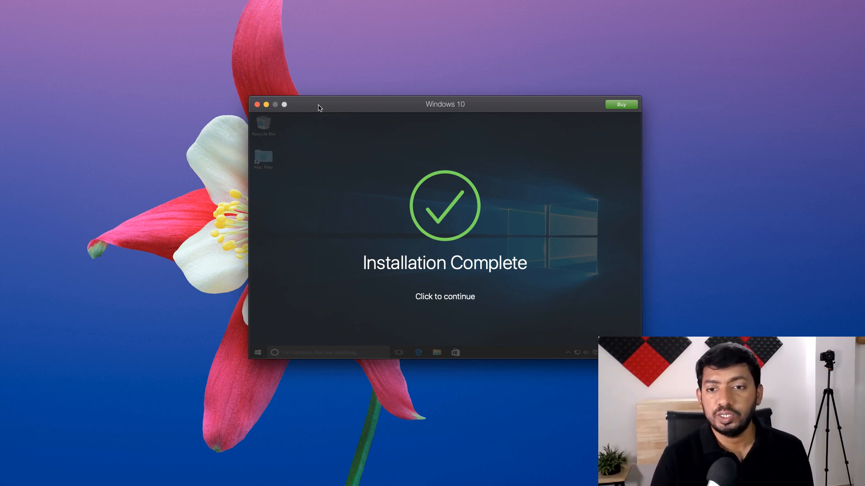
{"action": "mouse_move", "coordinate": [441, 212]}
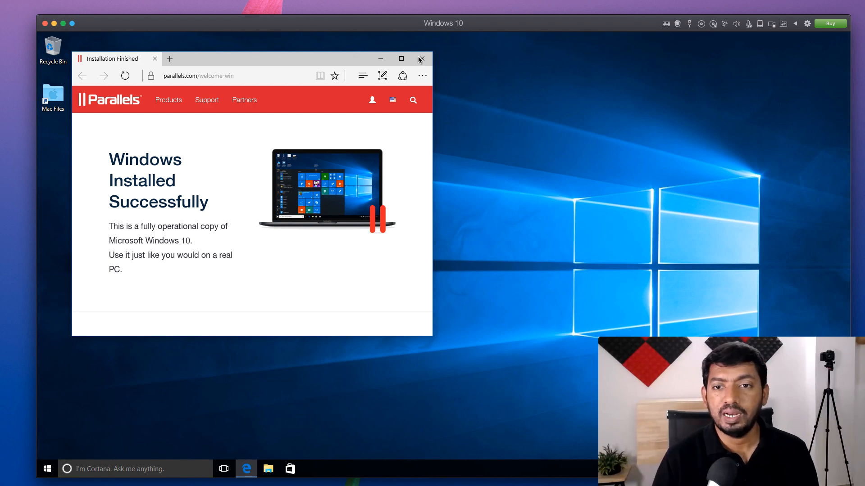
{"action": "mouse_move", "coordinate": [851, 106]}
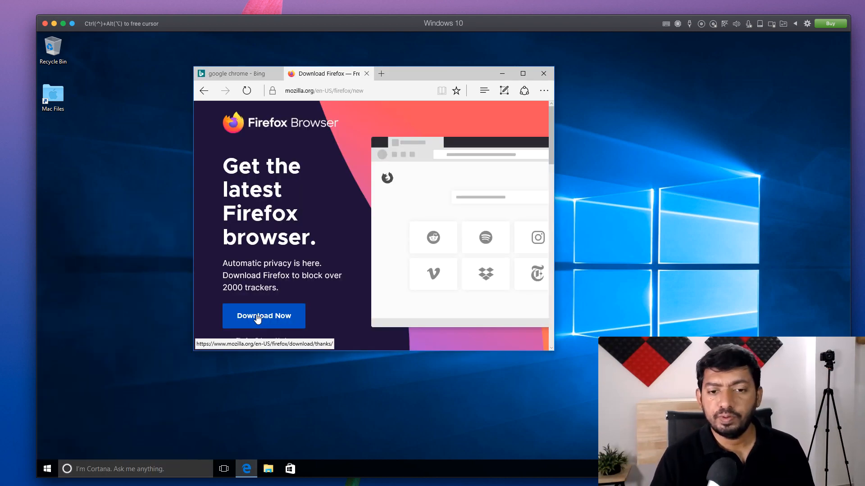
Download and run the Firefox installer, allowing it to make changes
{"action": "left_click", "coordinate": [263, 315]}
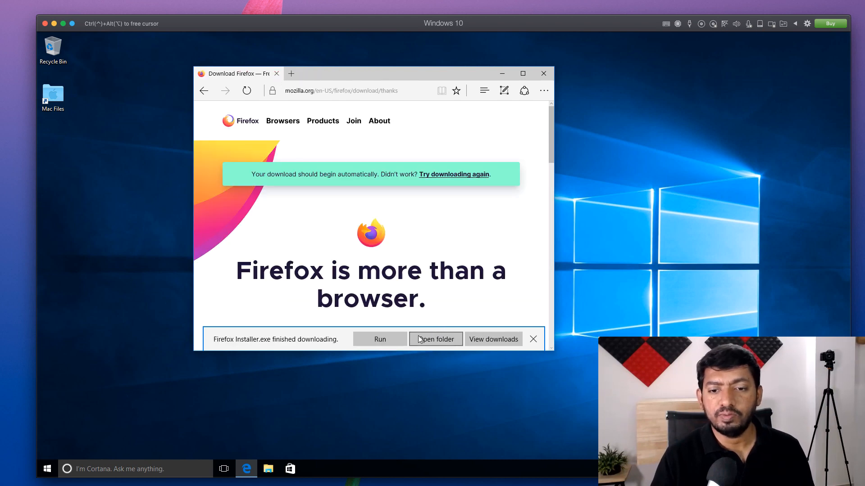
{"action": "left_click", "coordinate": [379, 339]}
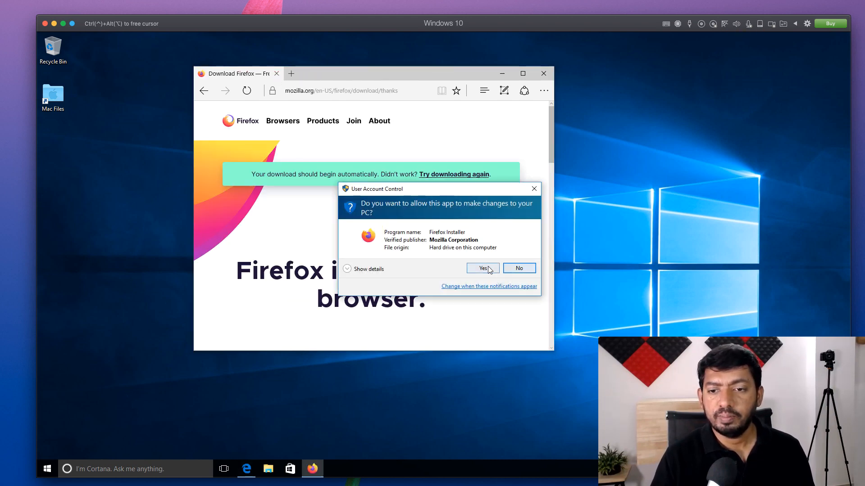
{"action": "left_click", "coordinate": [481, 268]}
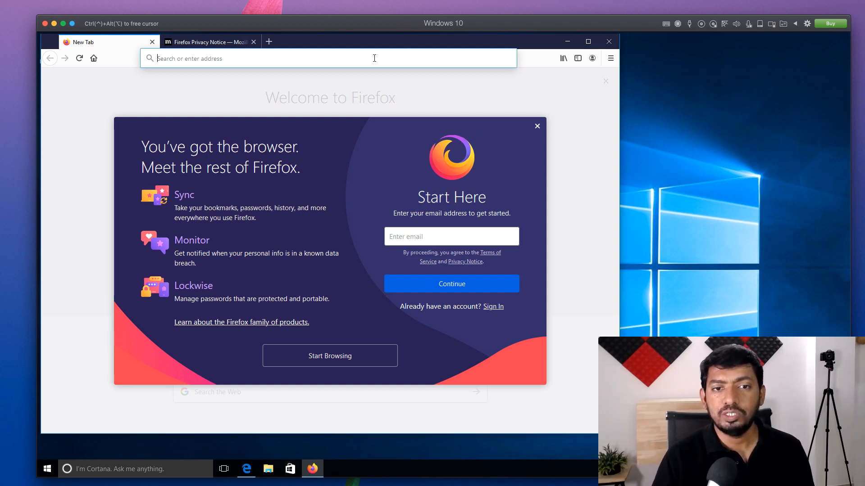
Load dailytut.com in Firefox, then search Windows for Notepad
{"action": "left_click", "coordinate": [325, 59]}
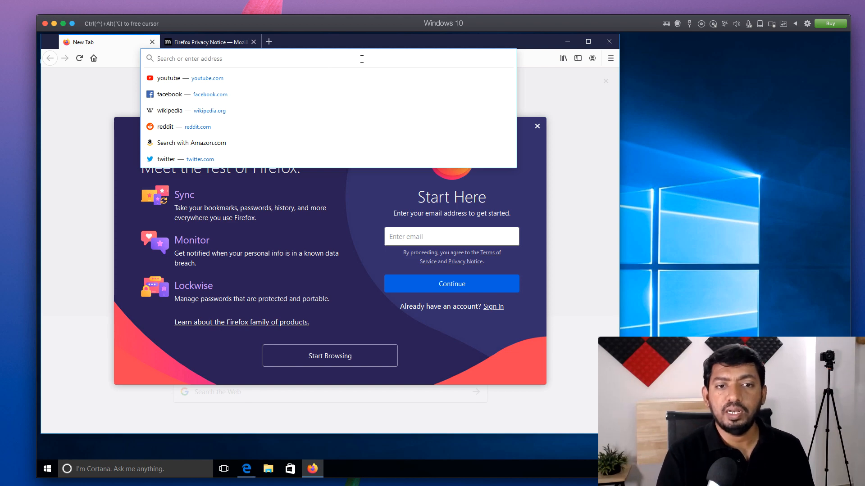
{"action": "type", "text": "dailytut.com"}
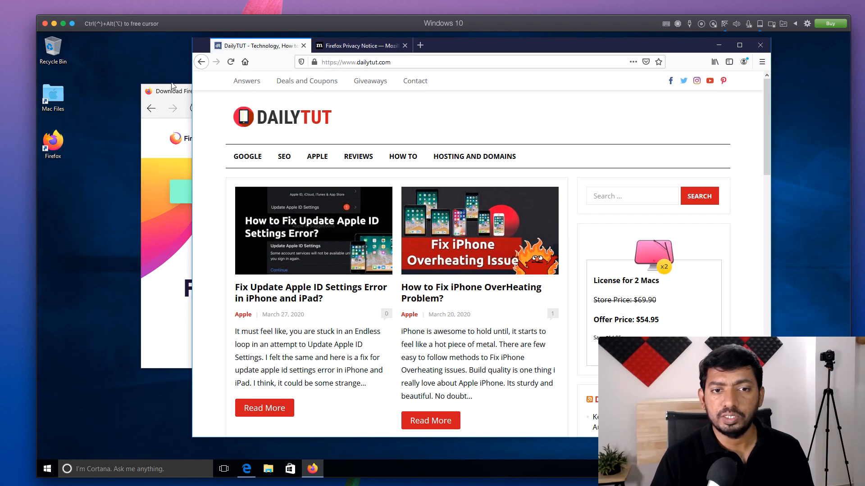
{"action": "type", "text": "notepa"}
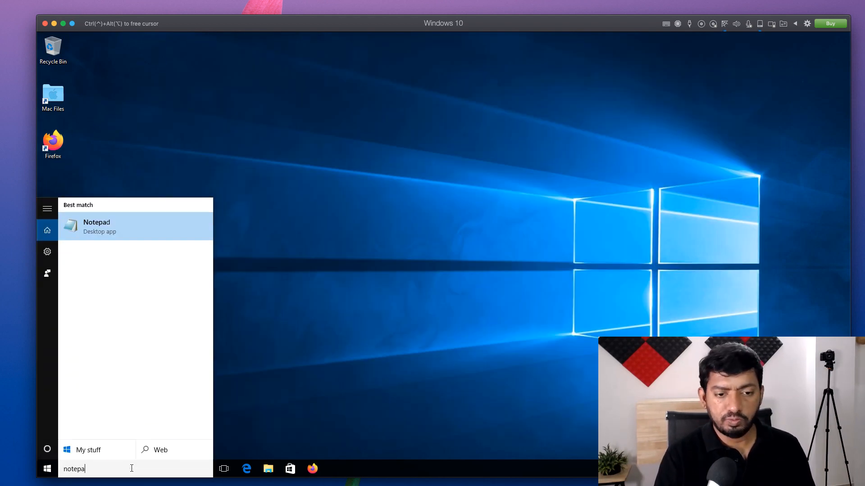
Type 'hi hello world.' into the empty Notepad document
{"action": "left_click", "coordinate": [96, 226]}
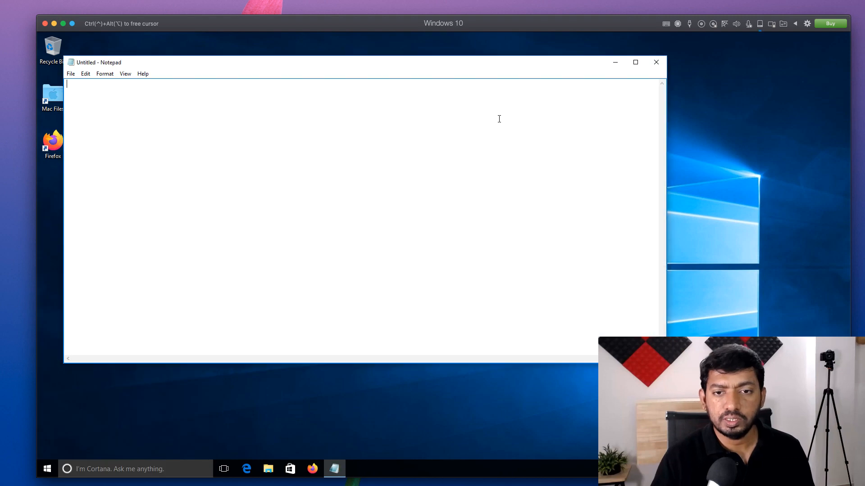
{"action": "type", "text": "hi"}
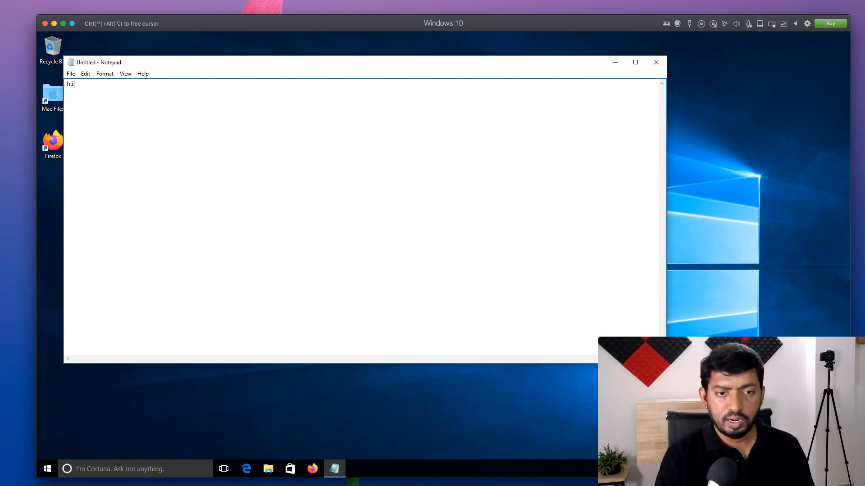
{"action": "type", "text": "hello world."}
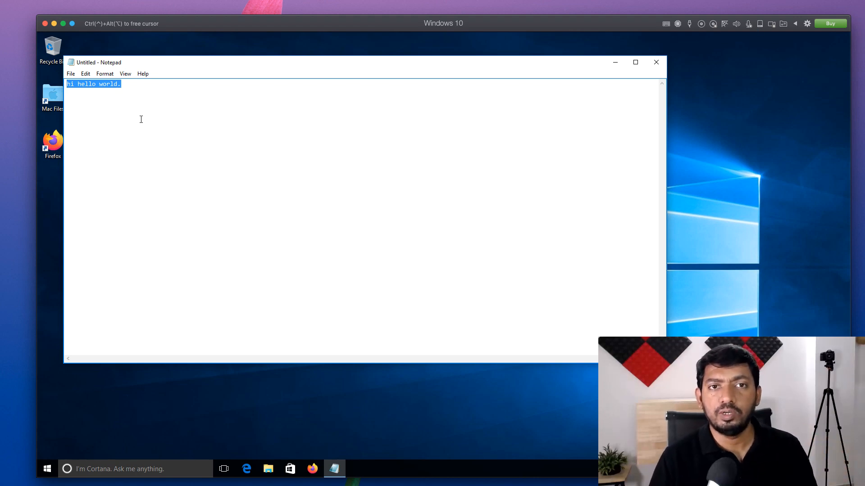
{"action": "mouse_move", "coordinate": [172, 164]}
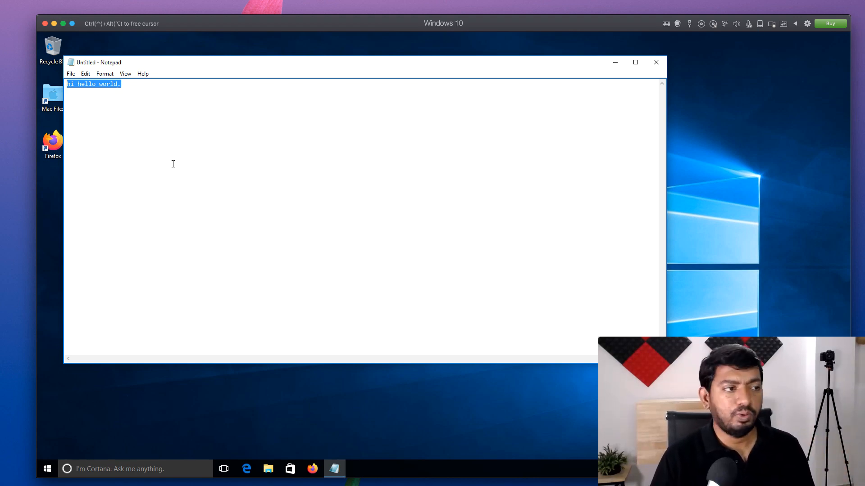
{"action": "mouse_move", "coordinate": [193, 84]}
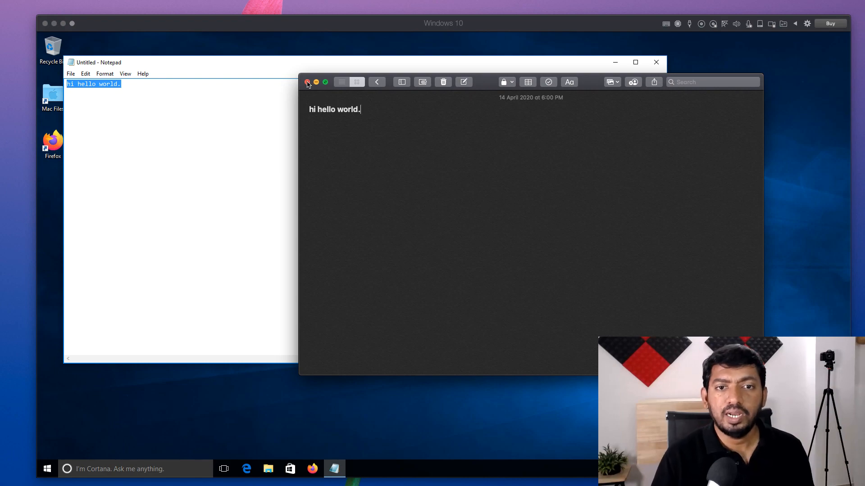
Close the Mac note, then close Notepad without saving
{"action": "left_click", "coordinate": [308, 81]}
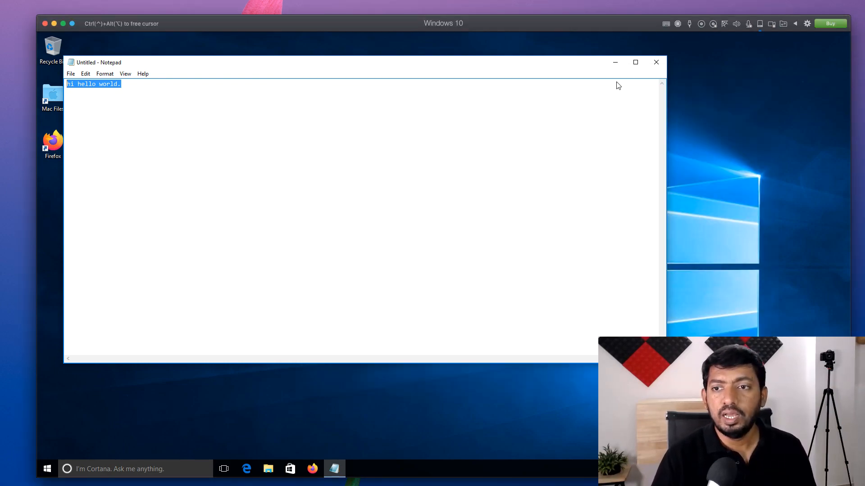
{"action": "left_click", "coordinate": [655, 62]}
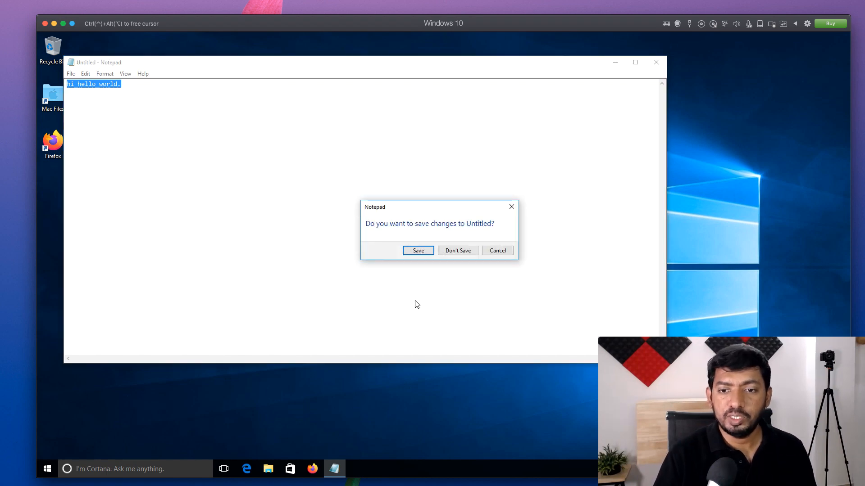
{"action": "left_click", "coordinate": [457, 251]}
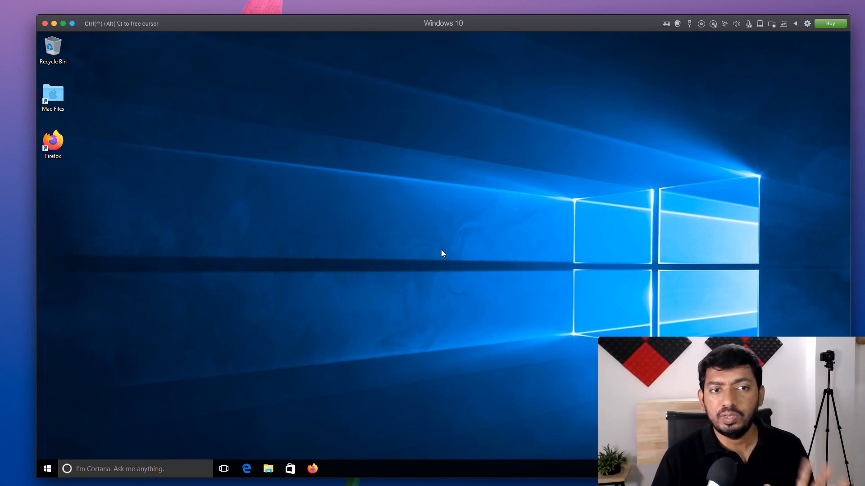
{"action": "mouse_move", "coordinate": [102, 469]}
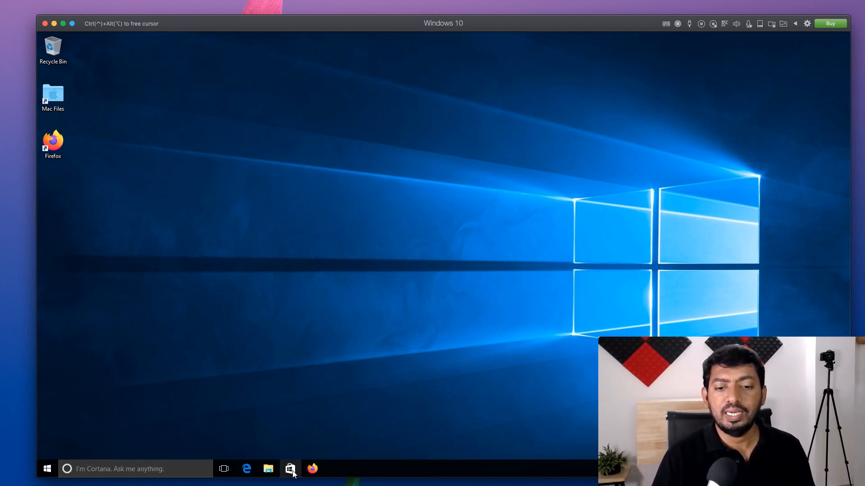
Launch the Microsoft Store from the taskbar and open the VM's configuration window
{"action": "left_click", "coordinate": [290, 469]}
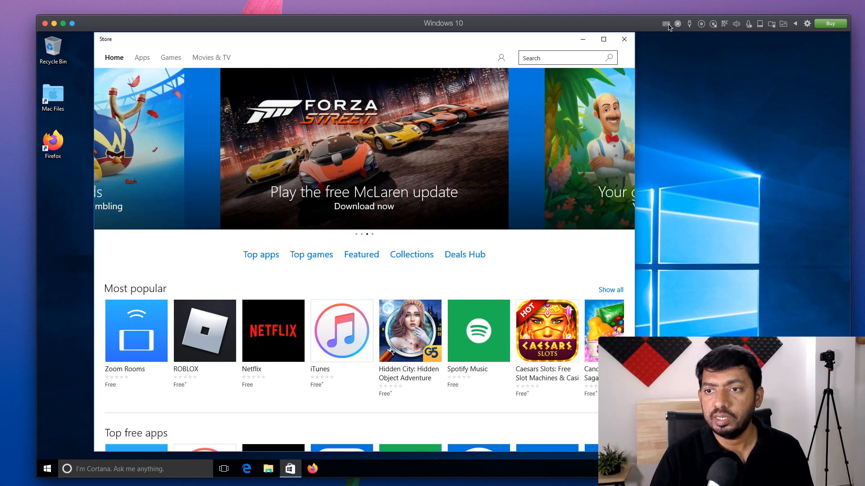
{"action": "left_click", "coordinate": [689, 23]}
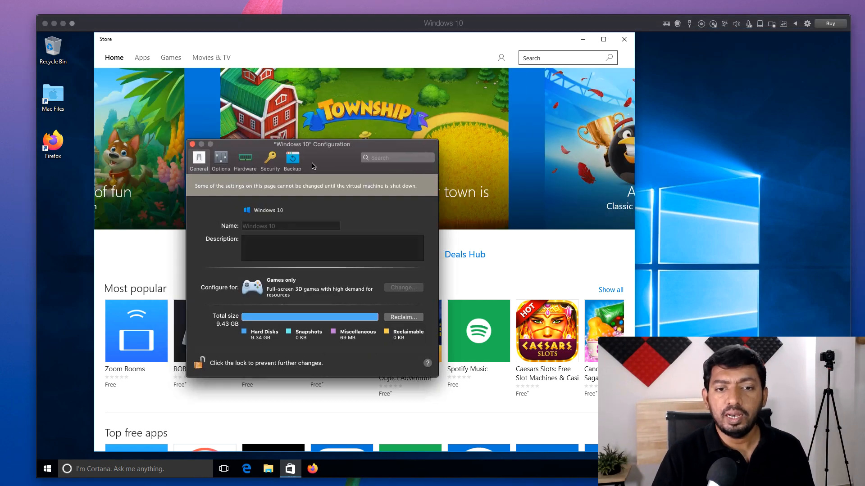
Show the Hardware settings and view Graphics, Mouse & Keyboard, and CPU & Memory
{"action": "left_click", "coordinate": [245, 160]}
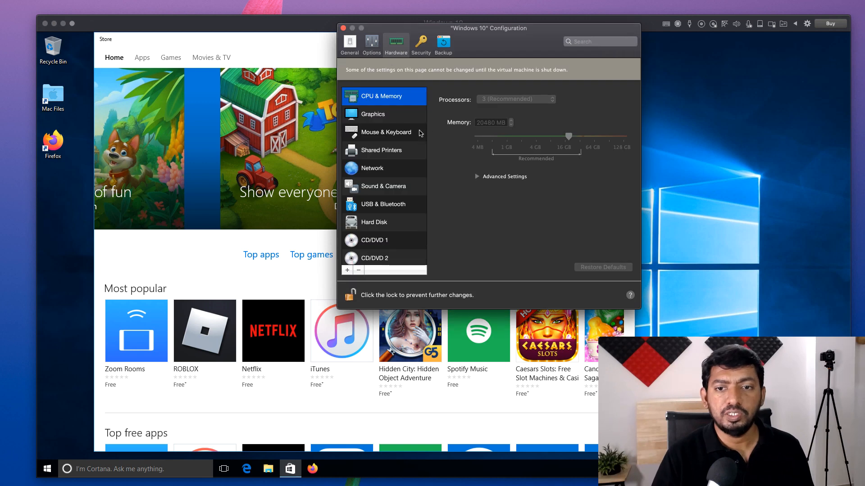
{"action": "left_click", "coordinate": [372, 114]}
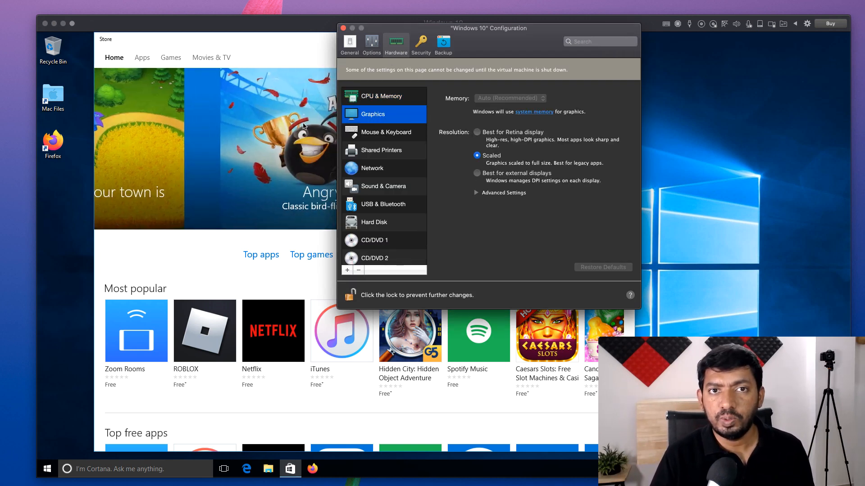
{"action": "left_click", "coordinate": [386, 132]}
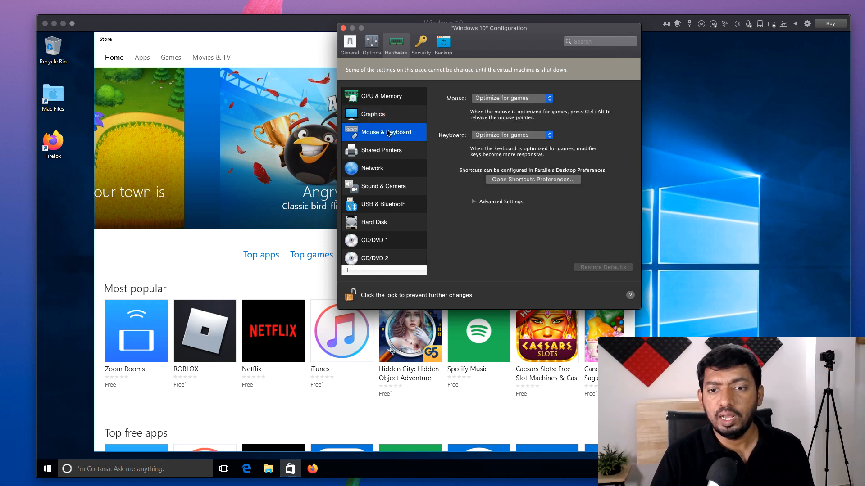
{"action": "left_click", "coordinate": [373, 113]}
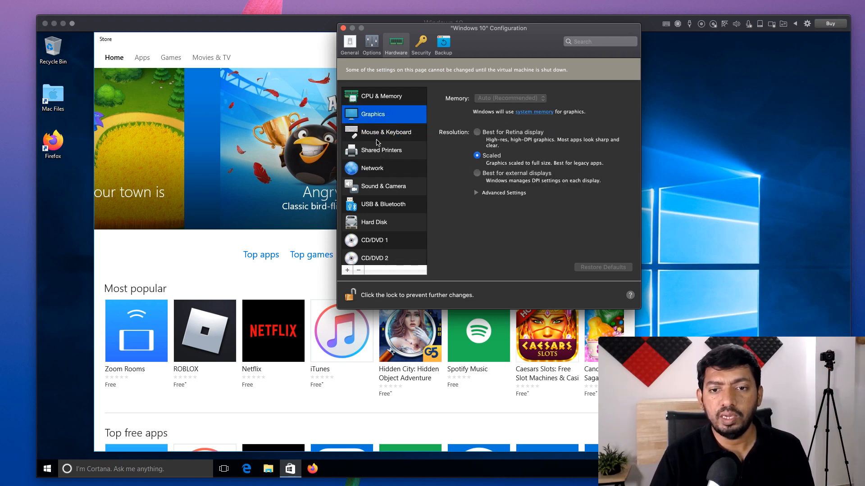
{"action": "left_click", "coordinate": [380, 95]}
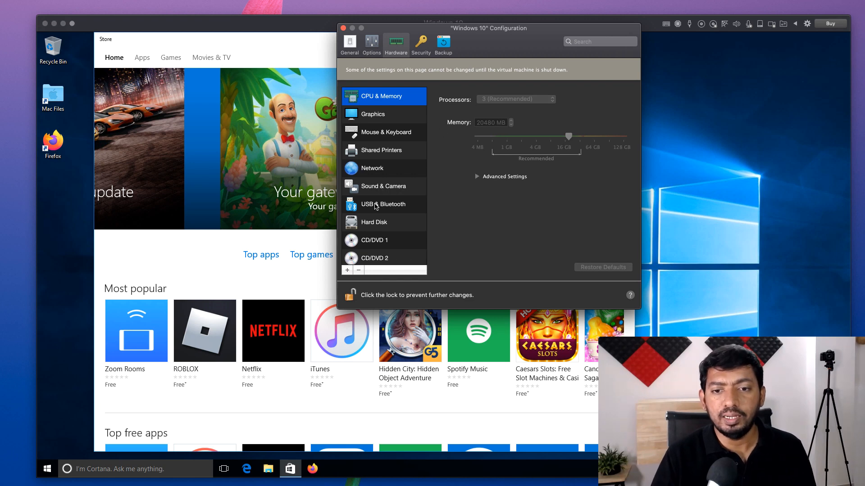
{"action": "mouse_move", "coordinate": [375, 186]}
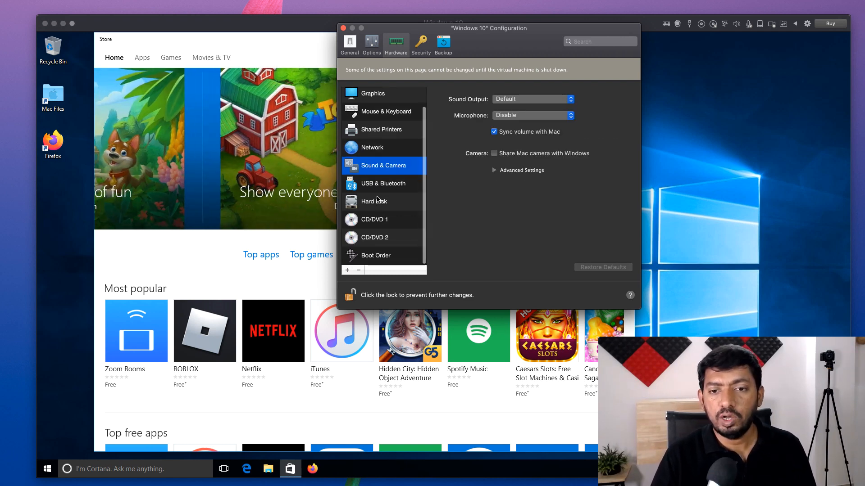
View Hard Disk and Boot Order, then close the configuration and Microsoft Store
{"action": "left_click", "coordinate": [383, 183]}
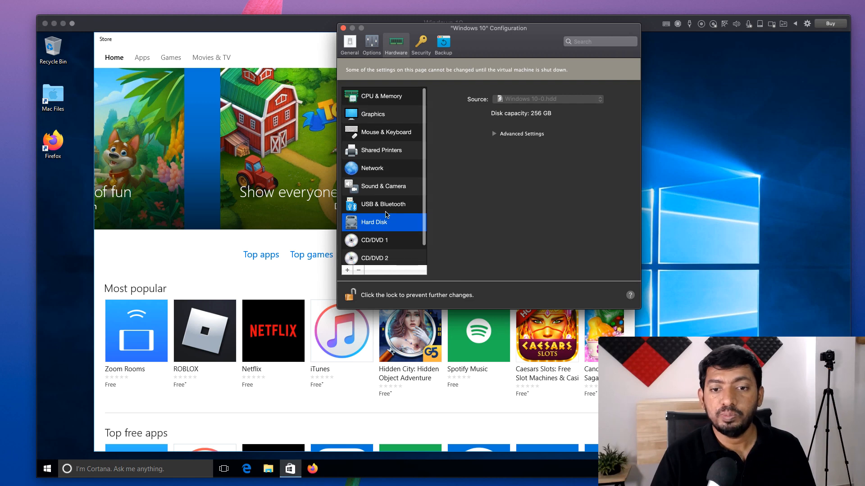
{"action": "left_click", "coordinate": [377, 255]}
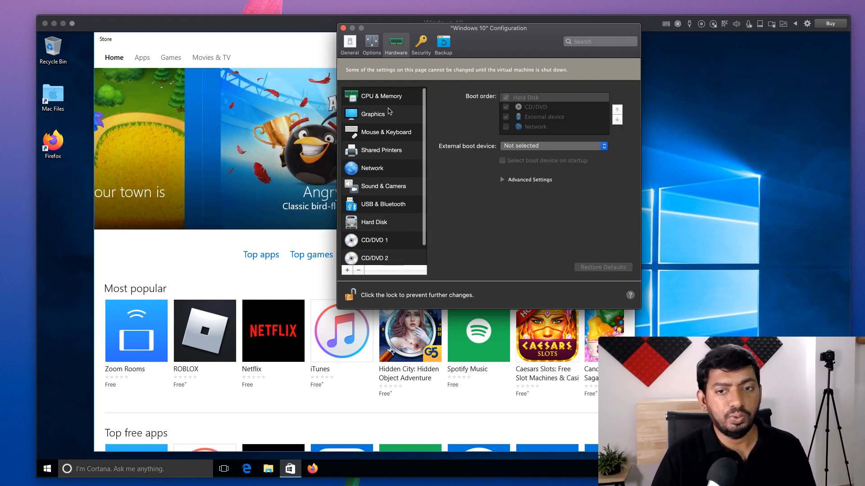
{"action": "left_click", "coordinate": [373, 113]}
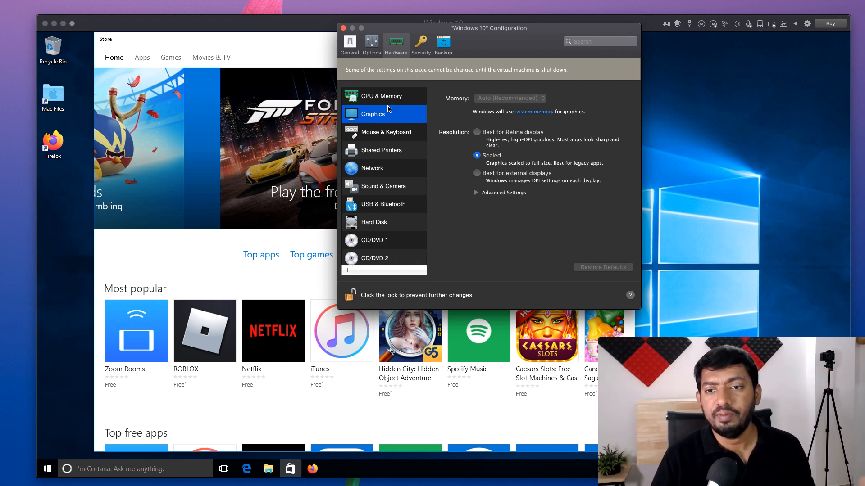
{"action": "left_click", "coordinate": [349, 42]}
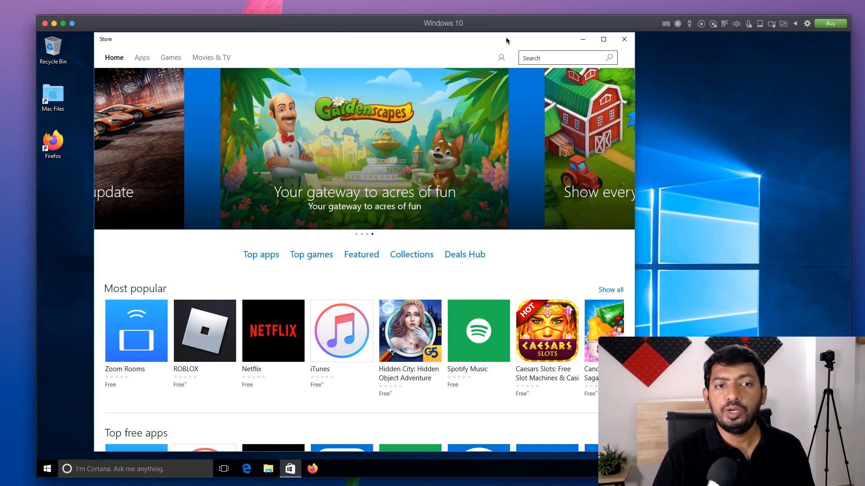
{"action": "left_click", "coordinate": [624, 39]}
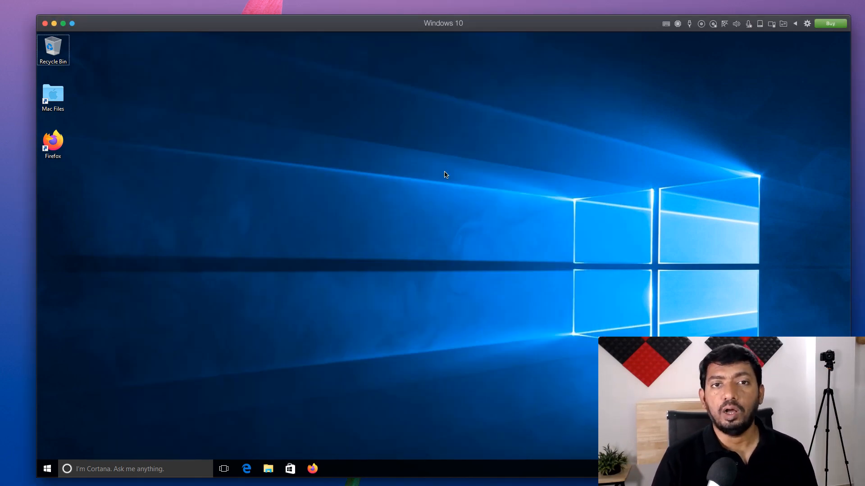